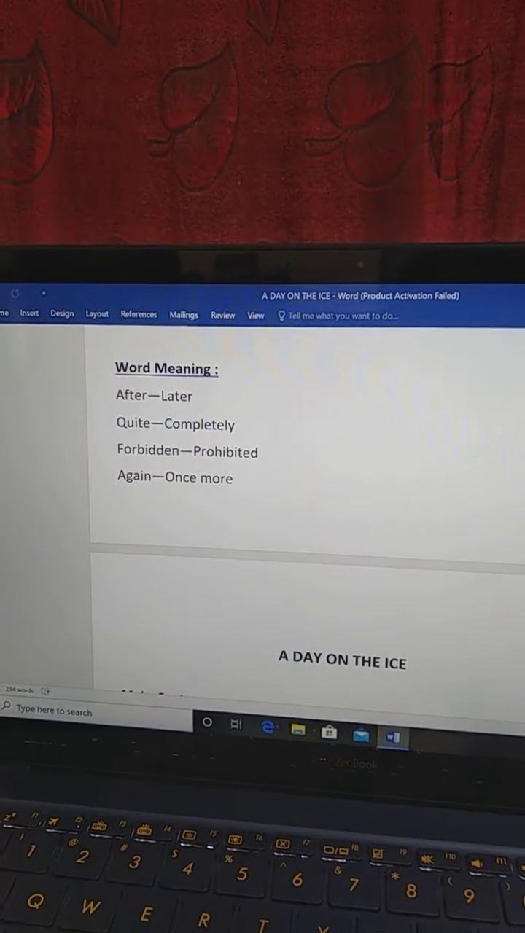
pyautogui.scroll(-3)
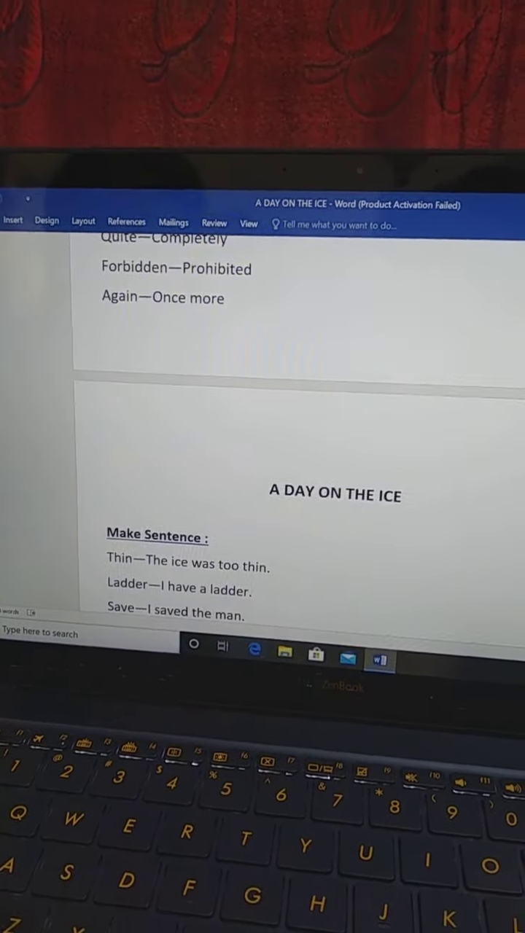